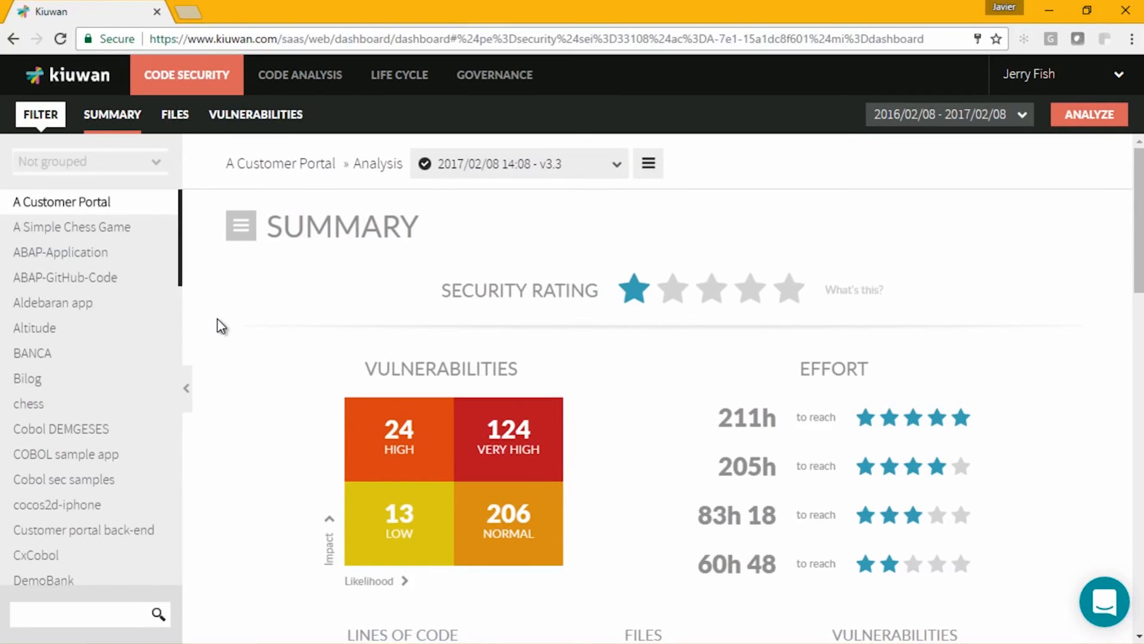
# - Show the vulnerabilities charts for A Customer Portal (408 by type, language and priority)
pyautogui.click(255, 114)
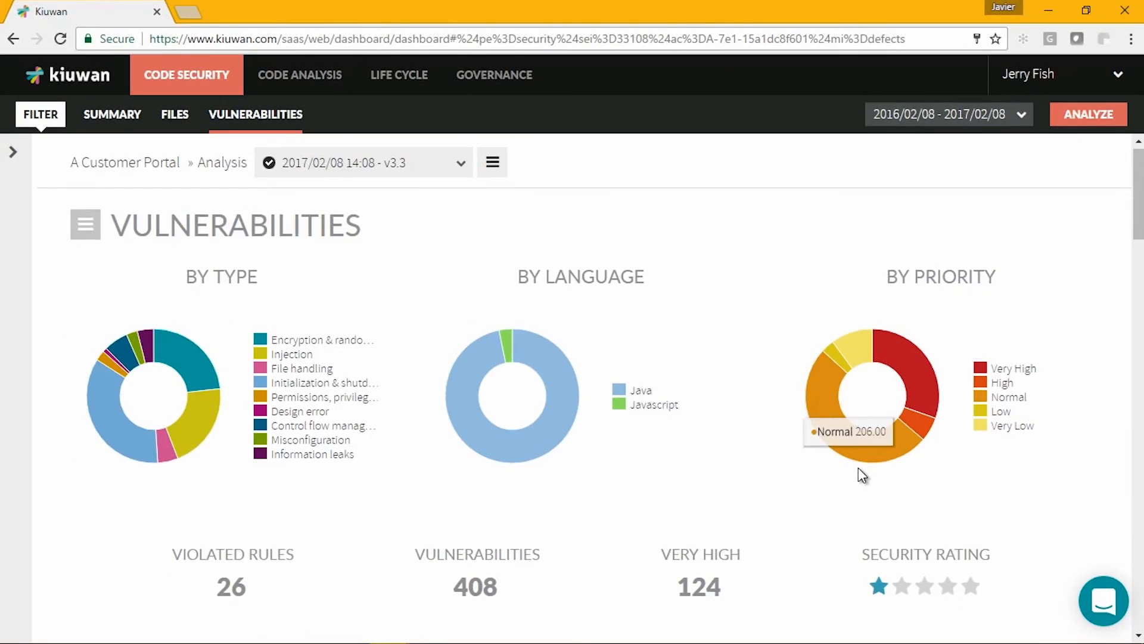
# - Go back to the summary with the one-star rating and counts by impact and likelihood
pyautogui.click(112, 115)
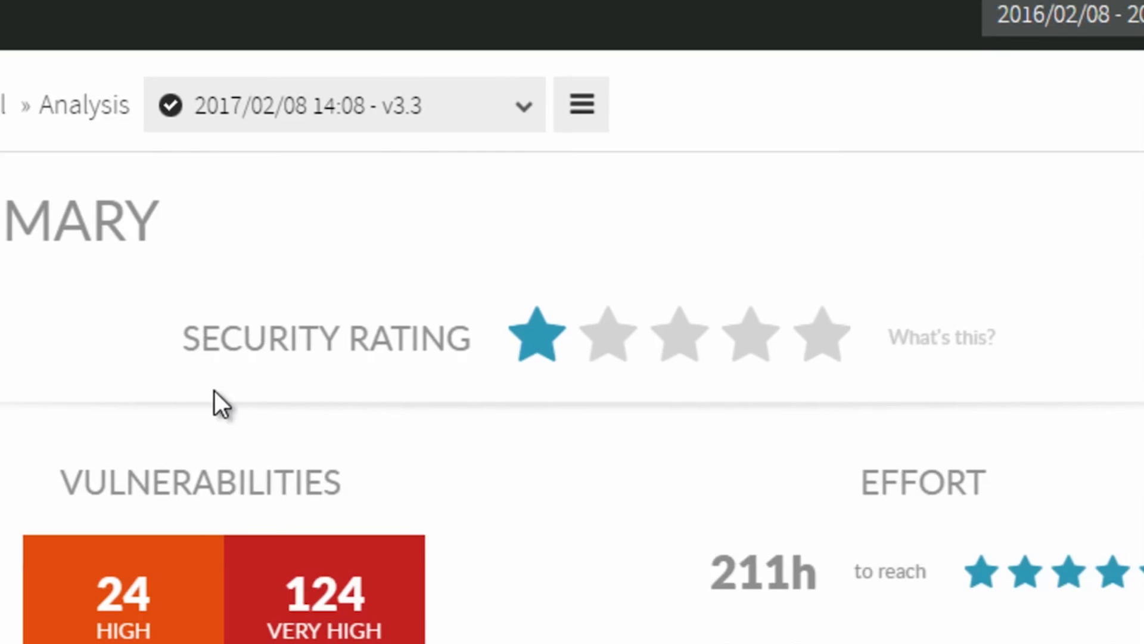
# - Scroll the summary to the effort estimates per star level and the Top 10 by type
pyautogui.scroll(-3)
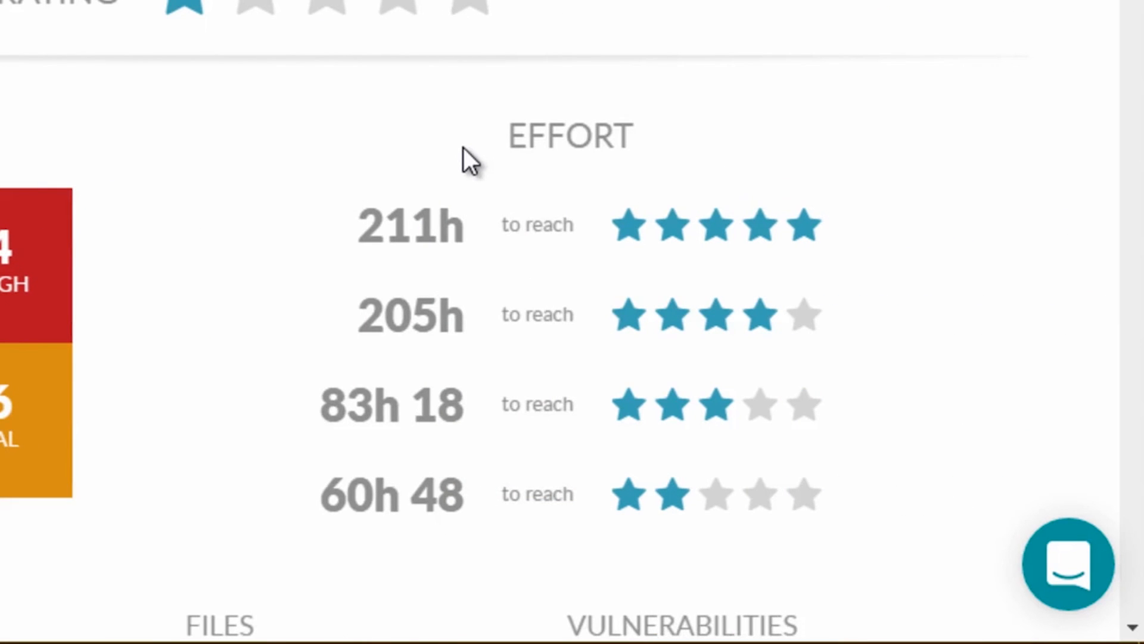
pyautogui.scroll(3)
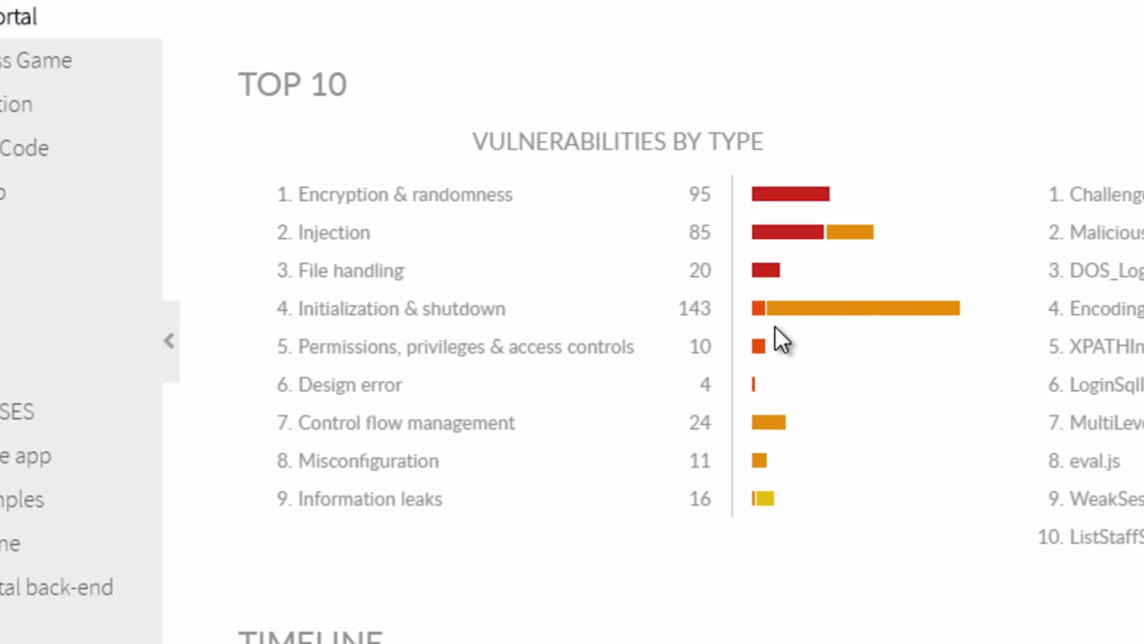
pyautogui.scroll(-3)
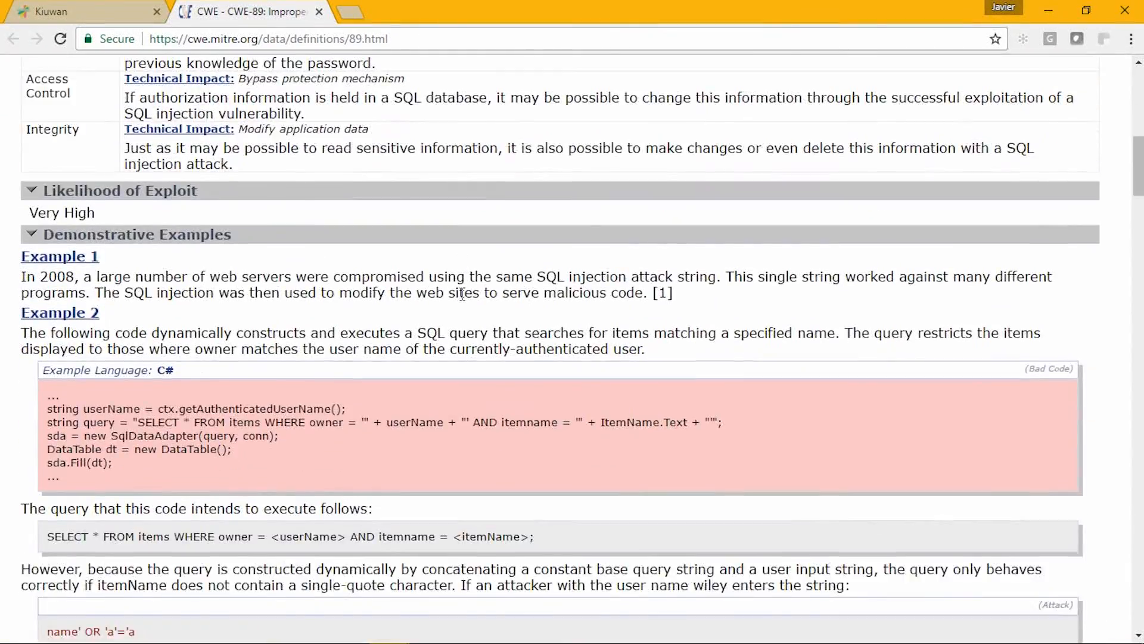
# - Return to Kiuwan's vulnerabilities list and show muted defects for the Hardcoded username/password rule
pyautogui.click(87, 12)
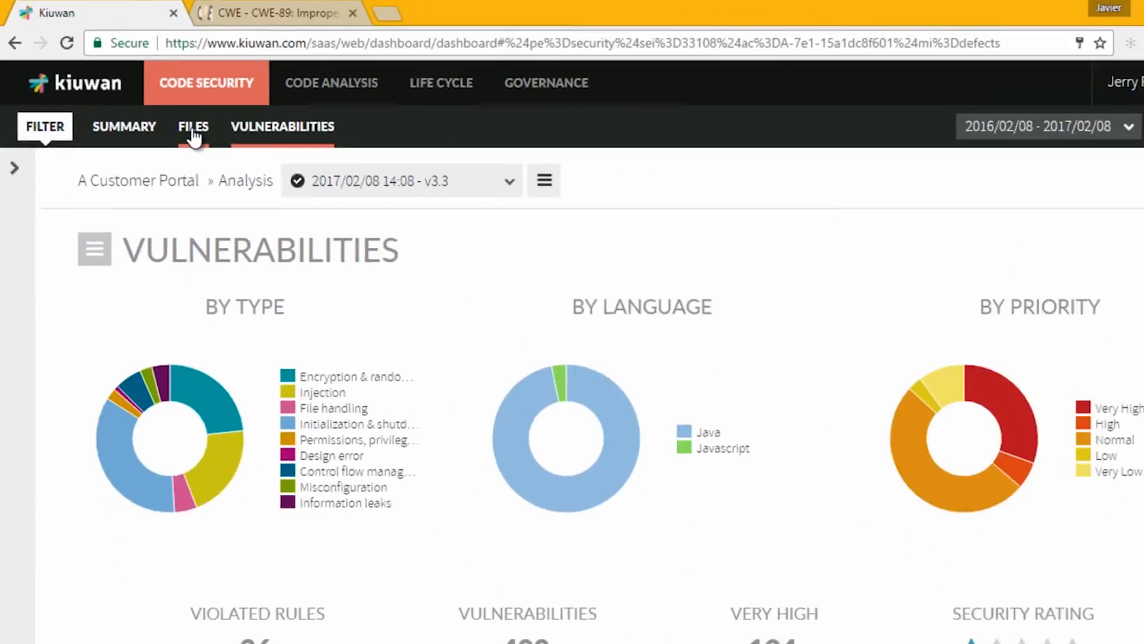
pyautogui.scroll(-3)
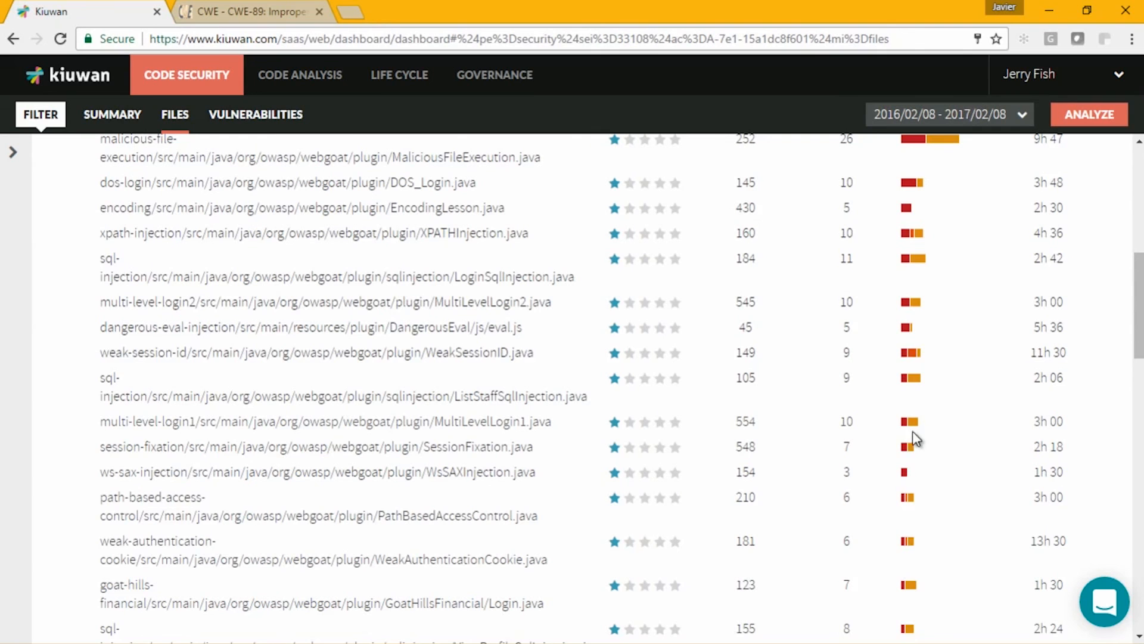
pyautogui.click(255, 114)
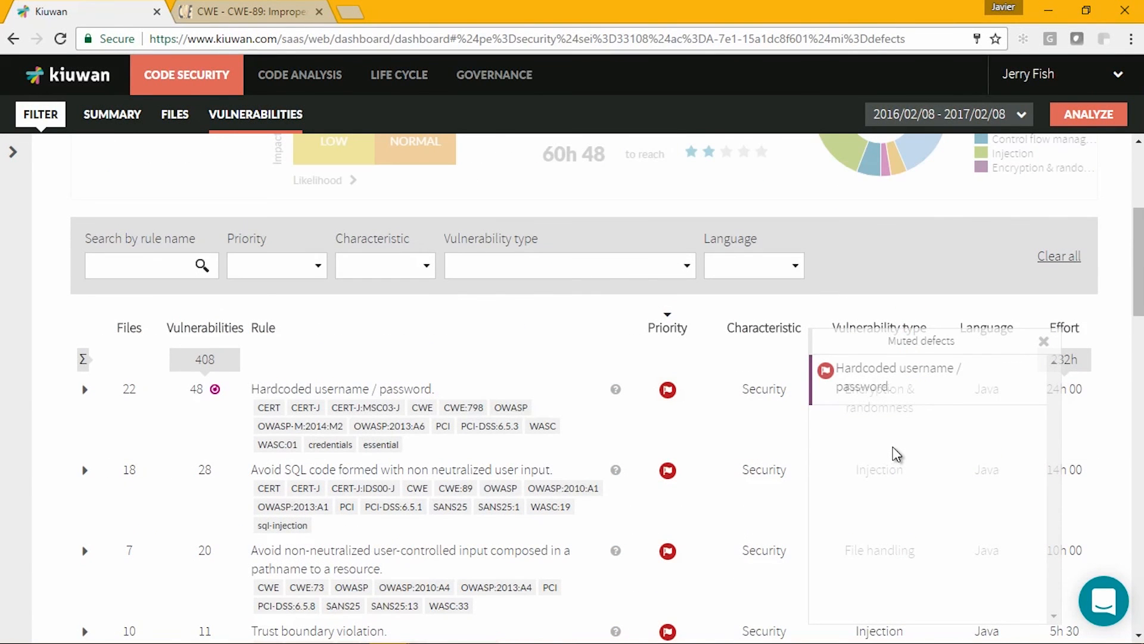